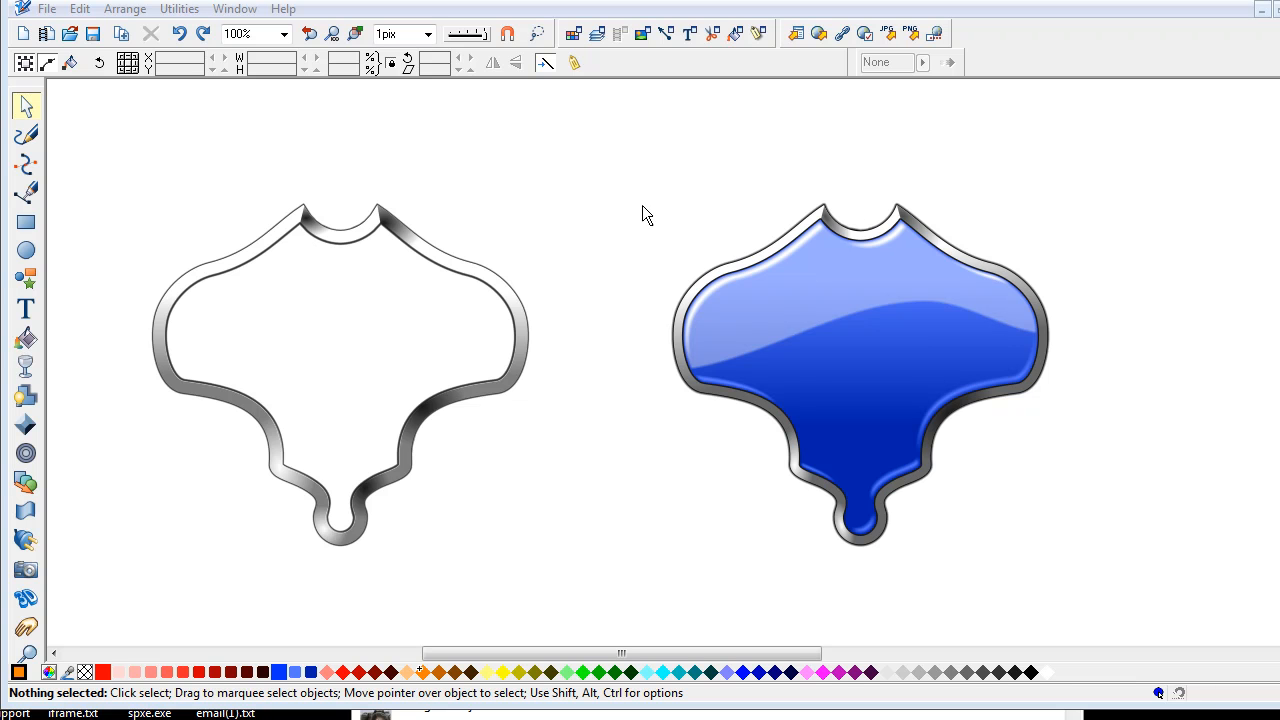
mouse_move(443, 191)
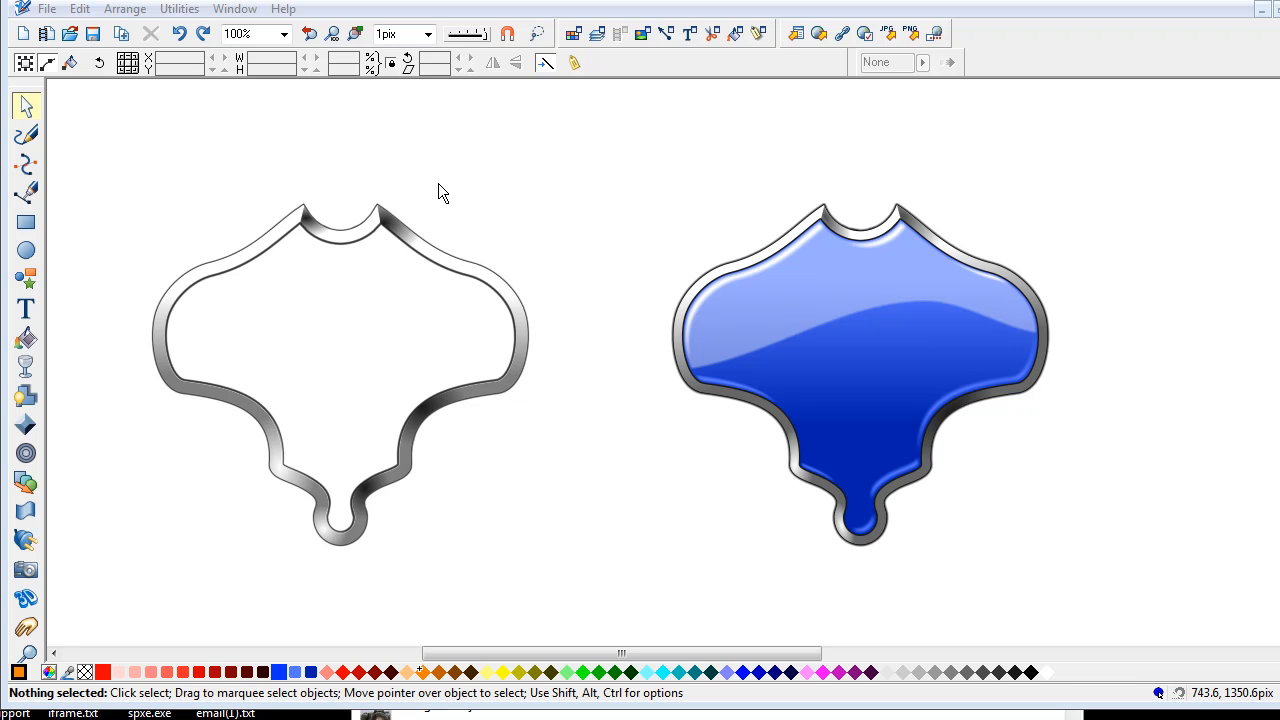
mouse_move(446, 208)
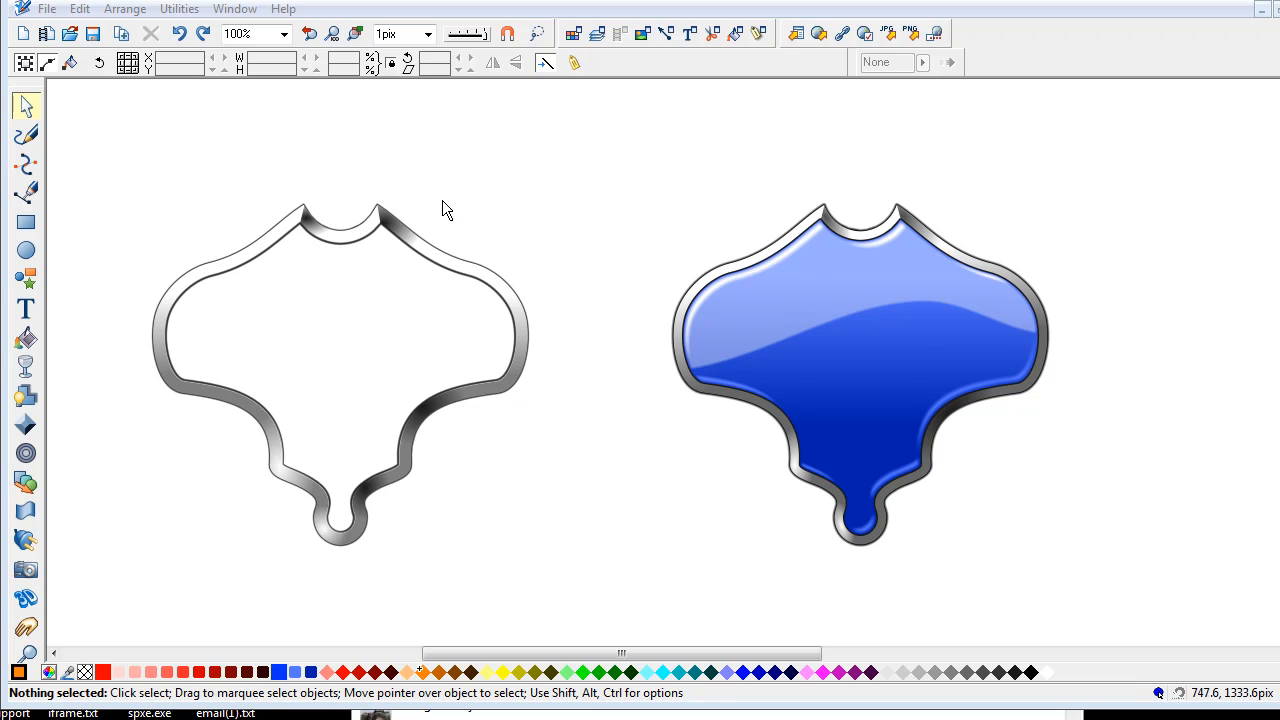
mouse_move(405, 234)
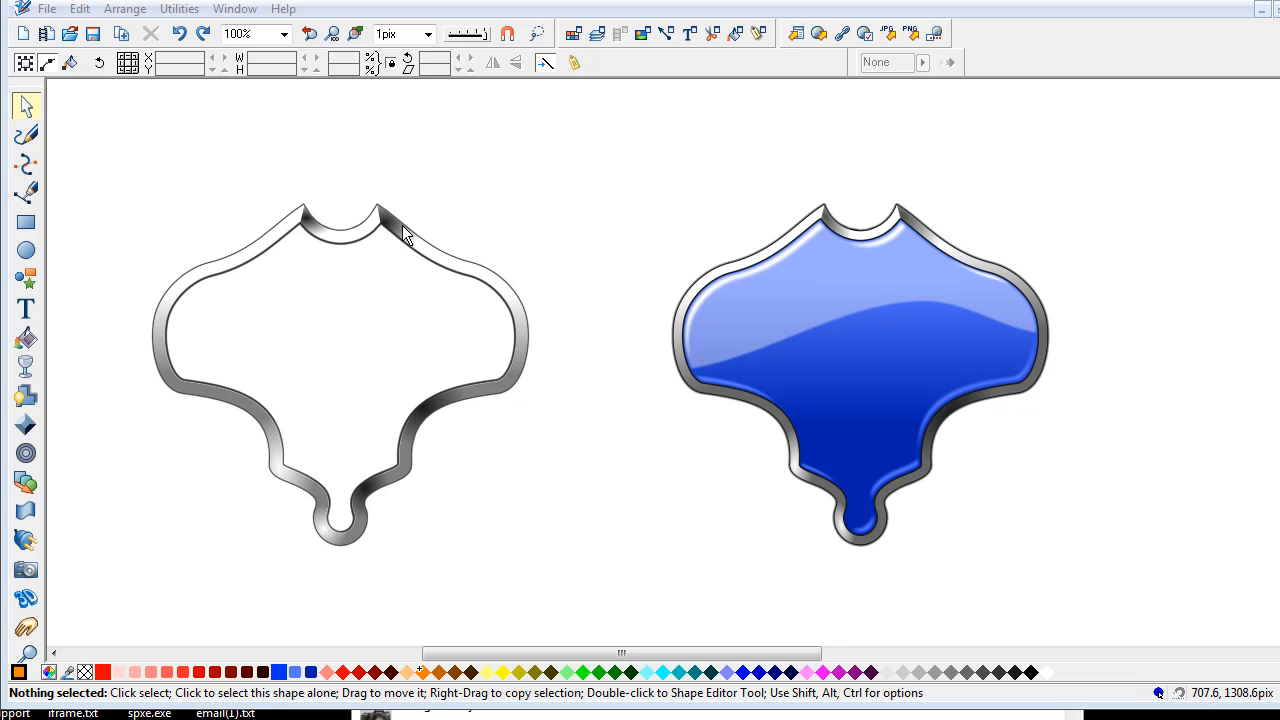
mouse_move(450, 270)
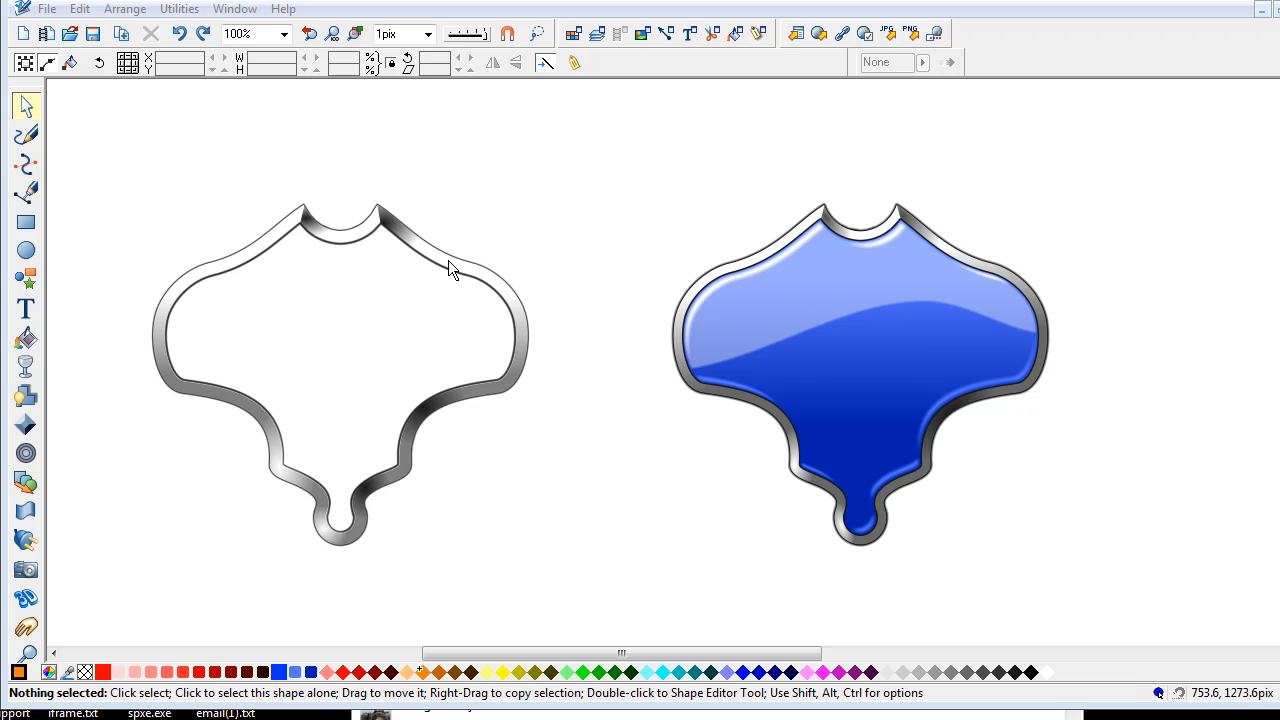
mouse_move(370, 530)
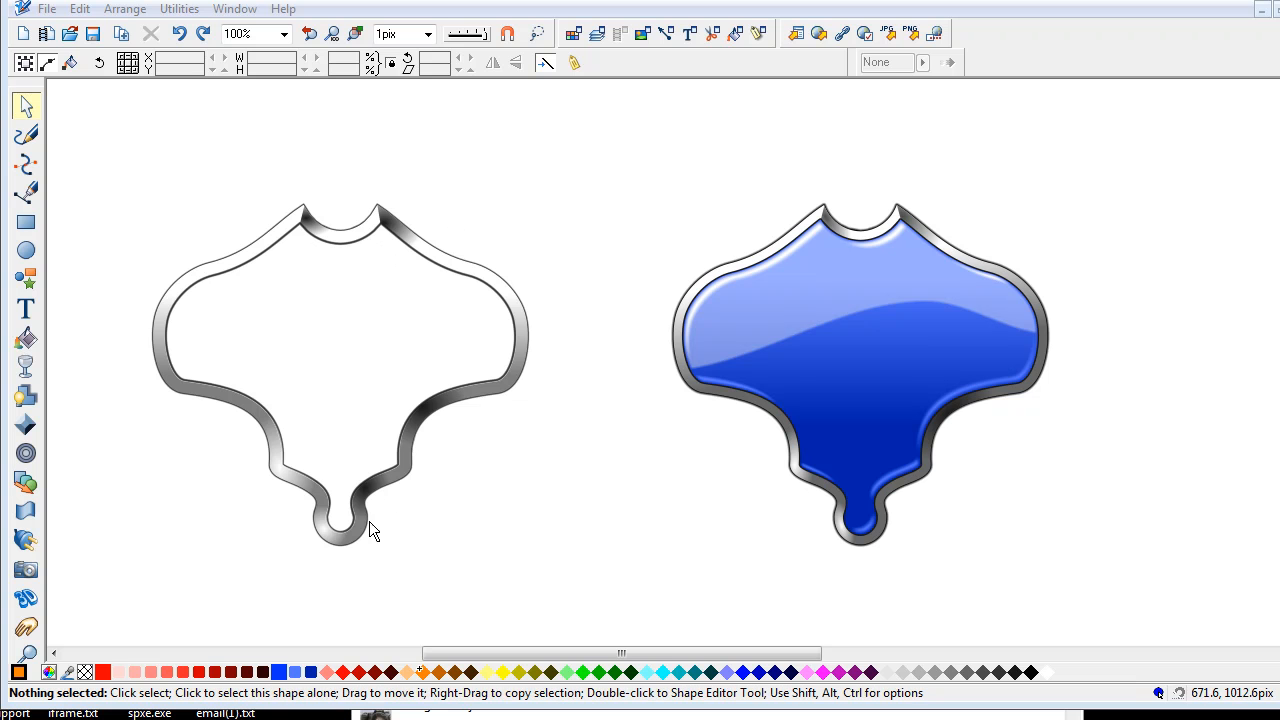
mouse_move(397, 235)
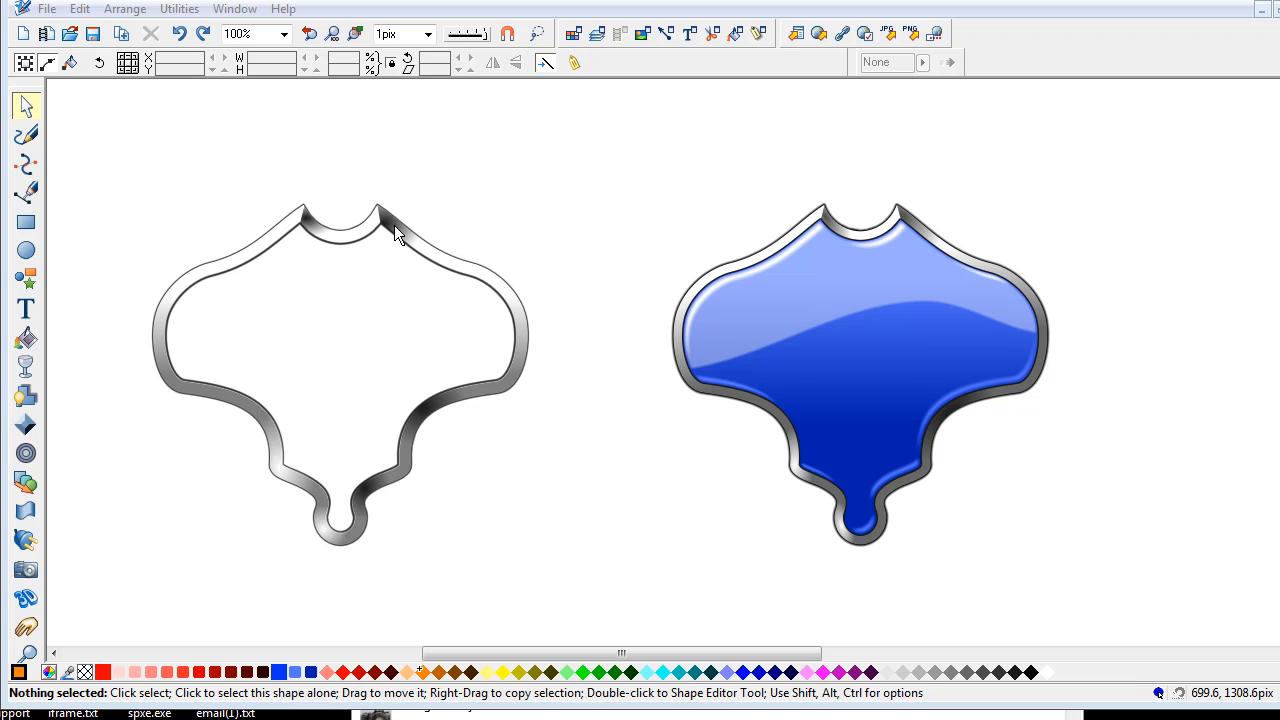
- Select the small shape near the left frame's top, then clear the selection
click(425, 195)
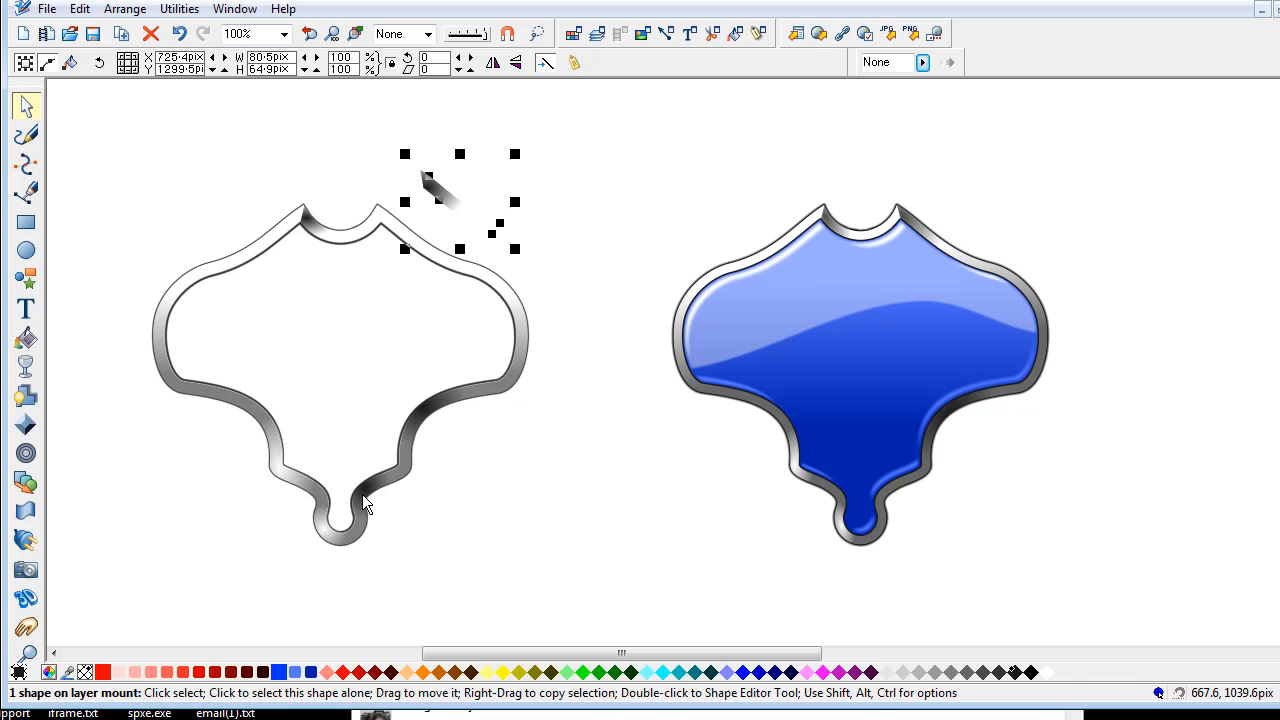
click(181, 34)
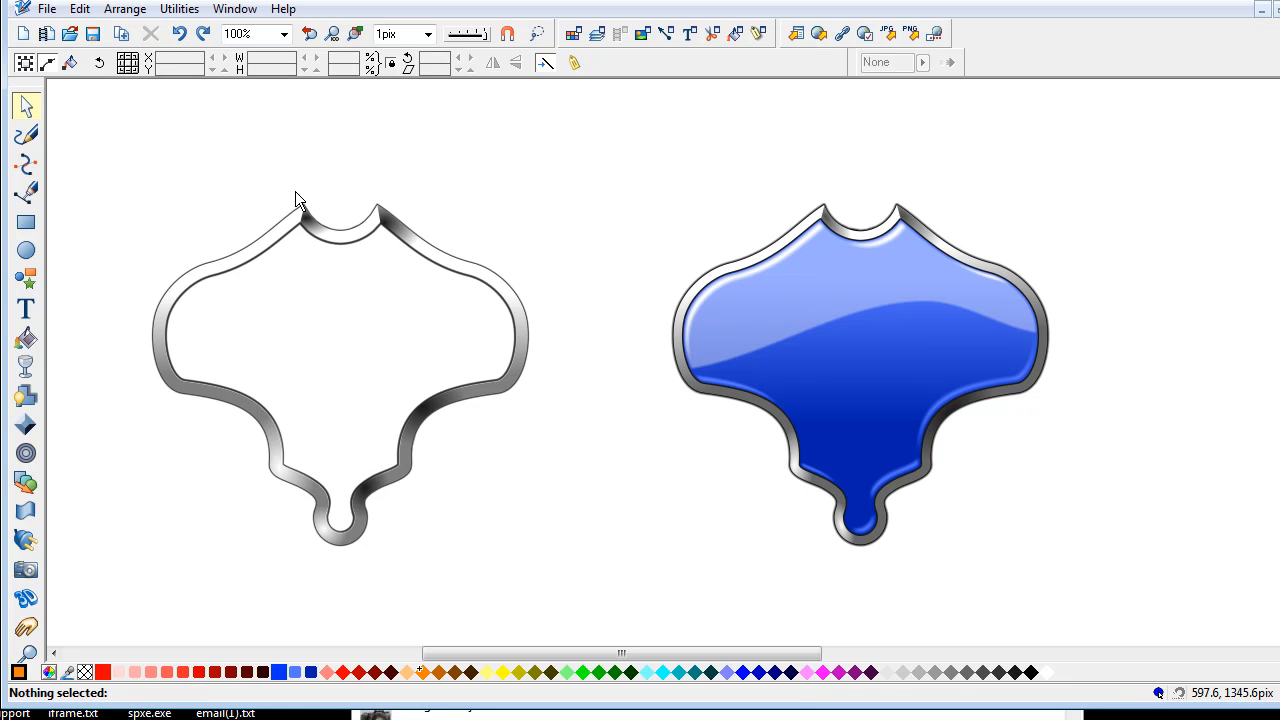
mouse_move(623, 183)
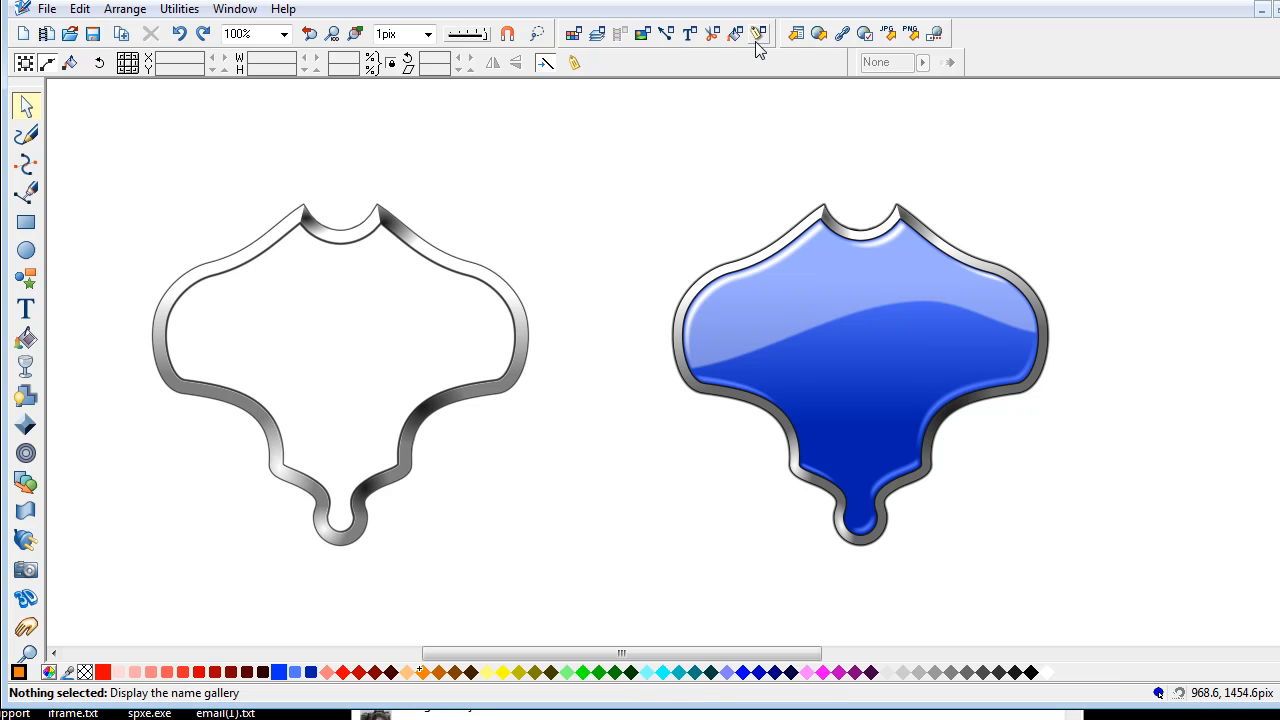
mouse_move(620, 33)
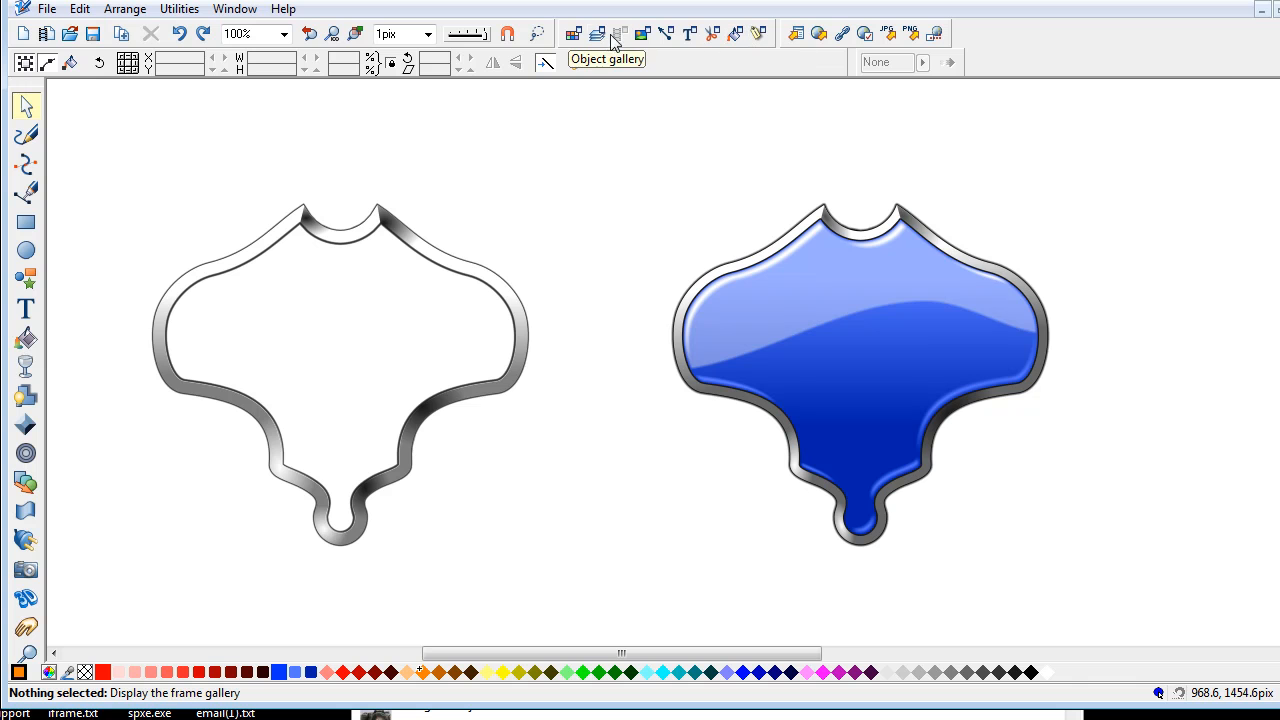
- Make the inner layer visible and editable in the layer overview, then close it
click(597, 33)
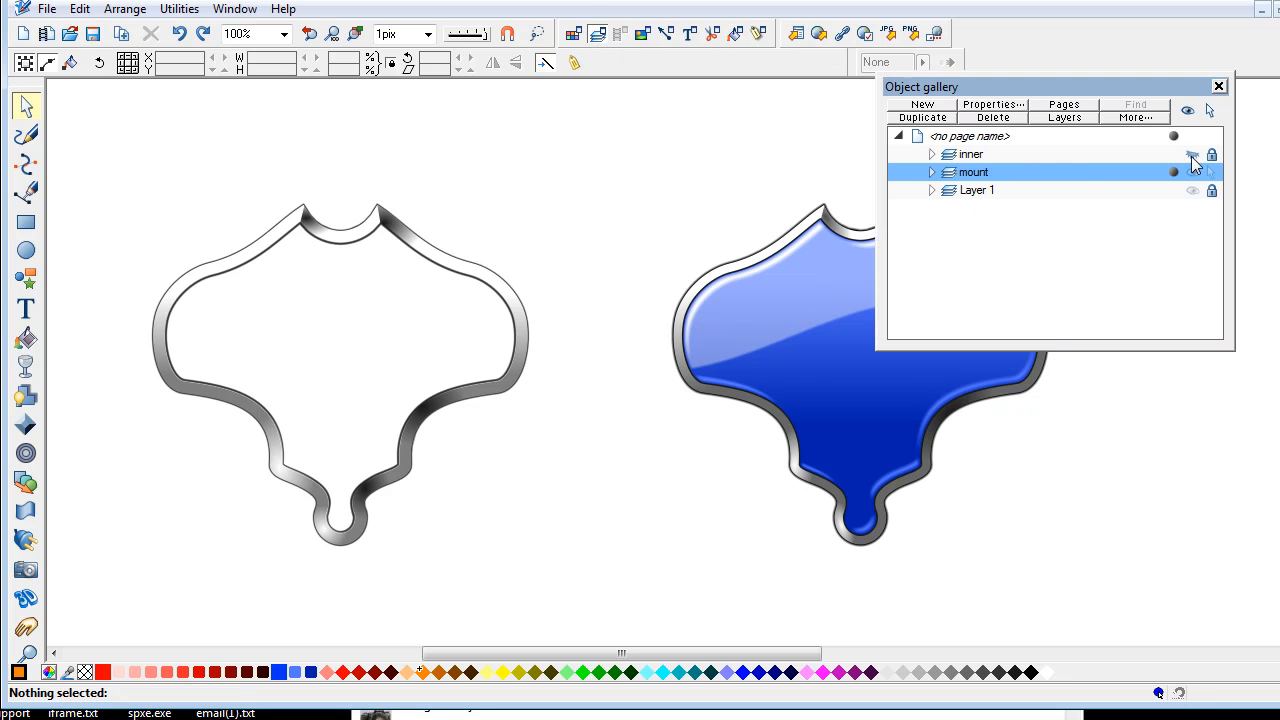
click(1192, 154)
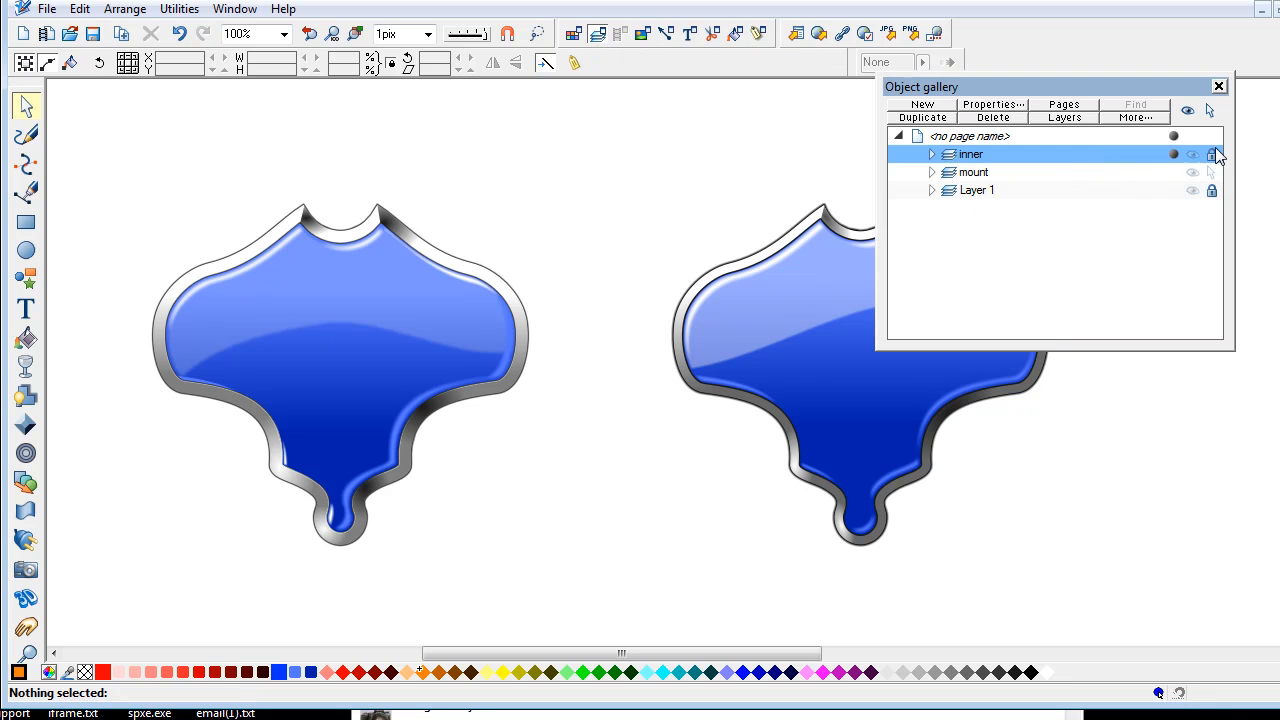
mouse_move(1213, 172)
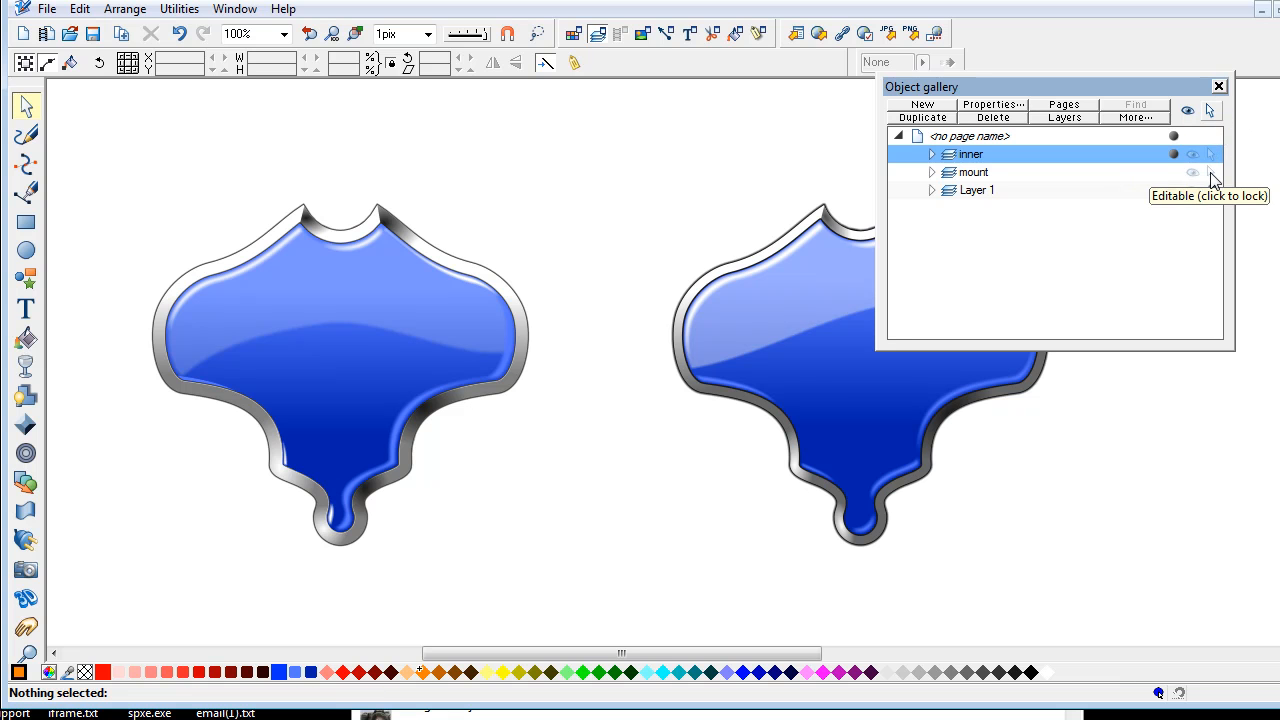
click(1218, 86)
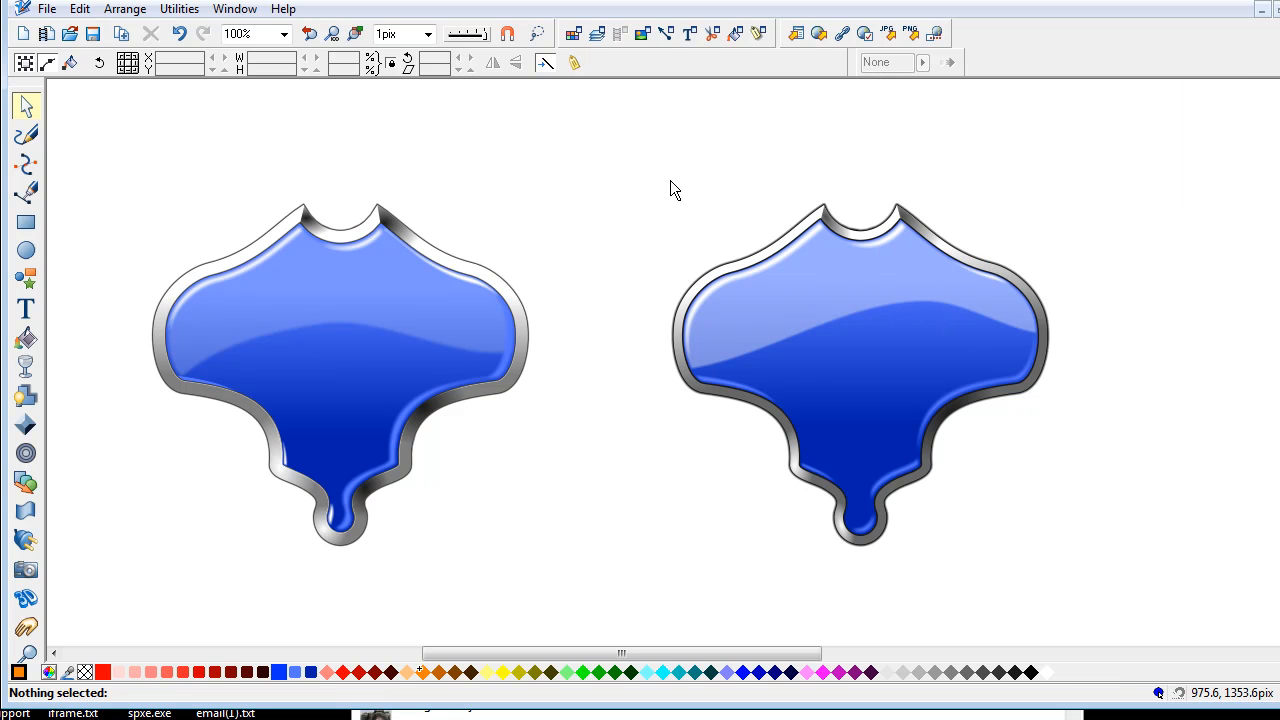
mouse_move(350, 371)
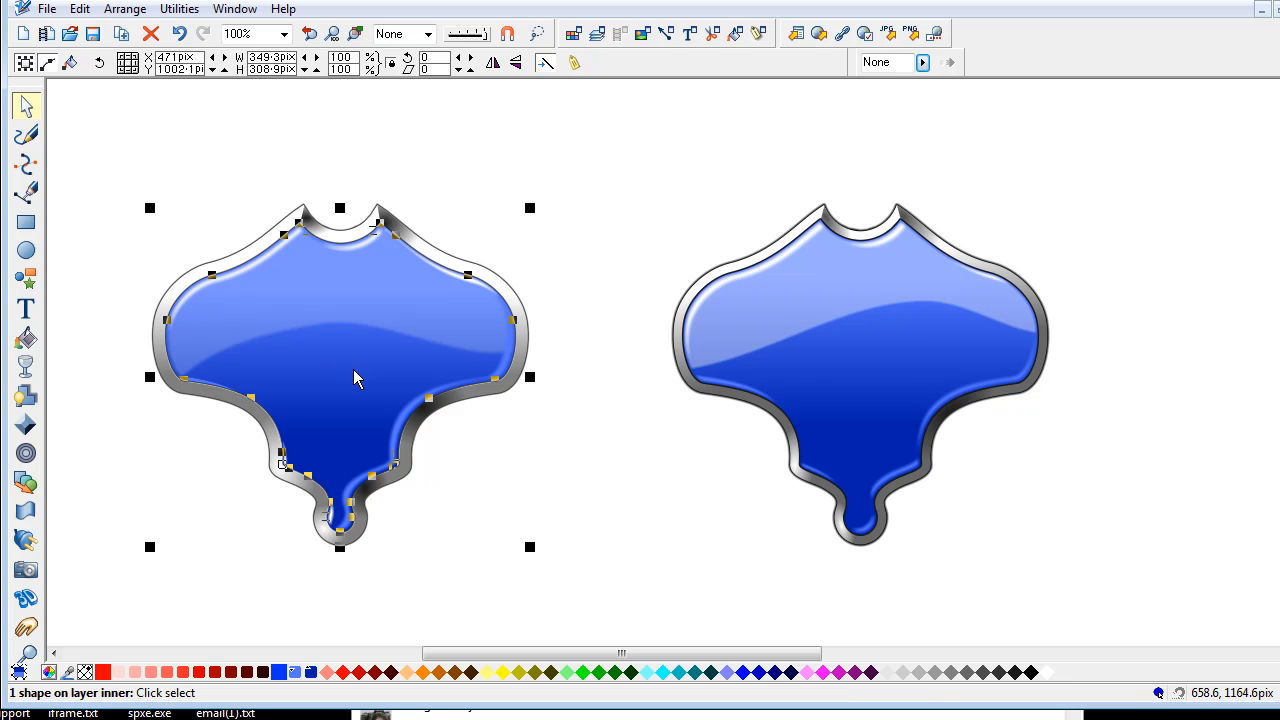
mouse_move(270, 345)
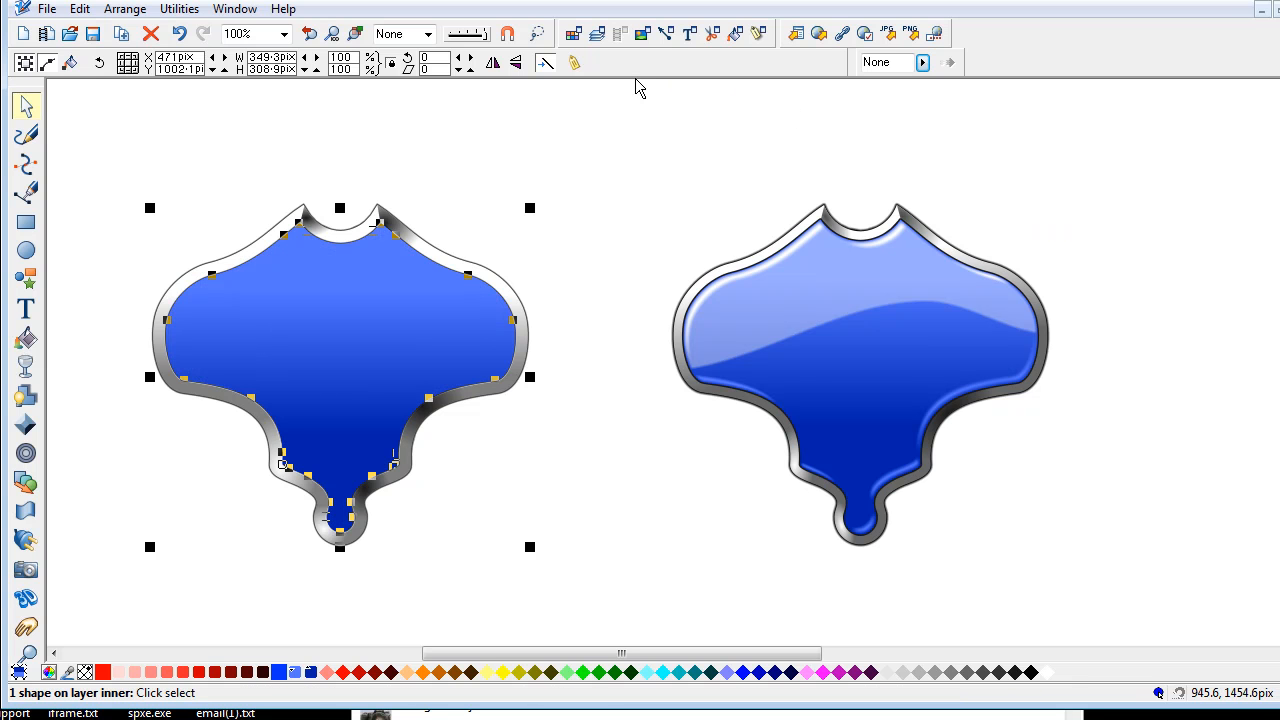
mouse_move(736, 34)
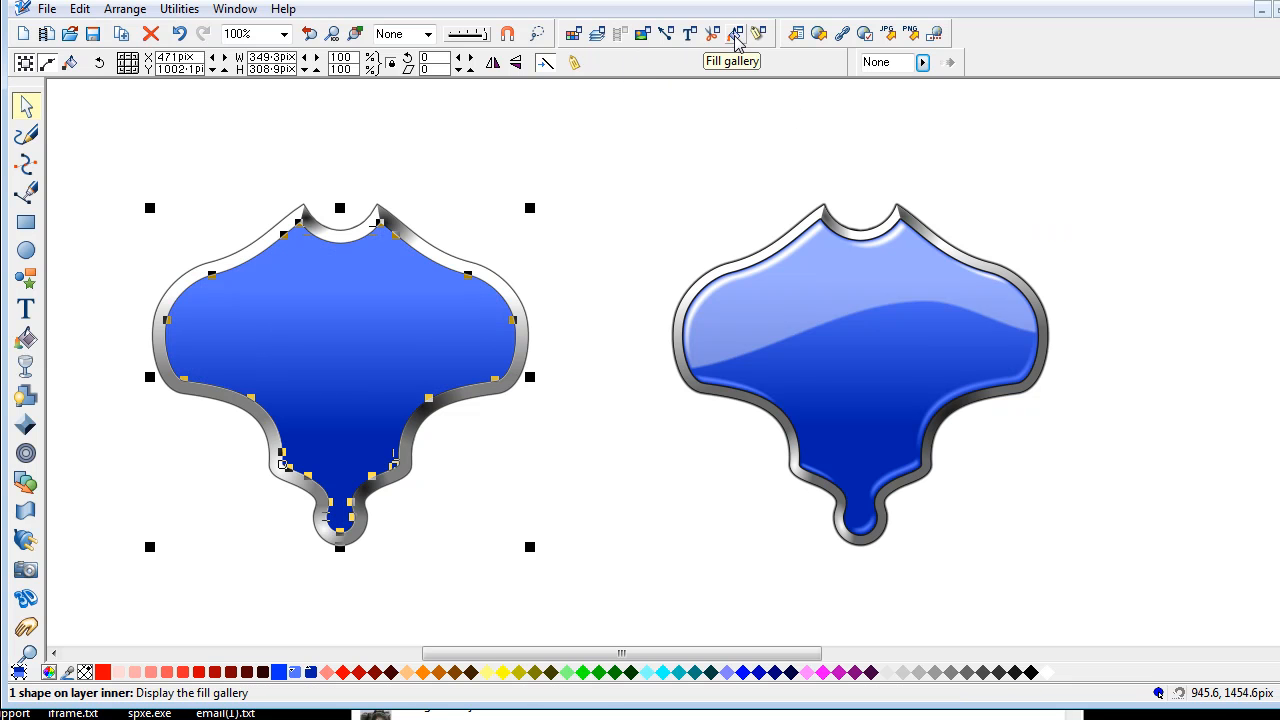
- Apply the Coarse grain 8 bitmap texture to the left tile and close the texture gallery
click(735, 33)
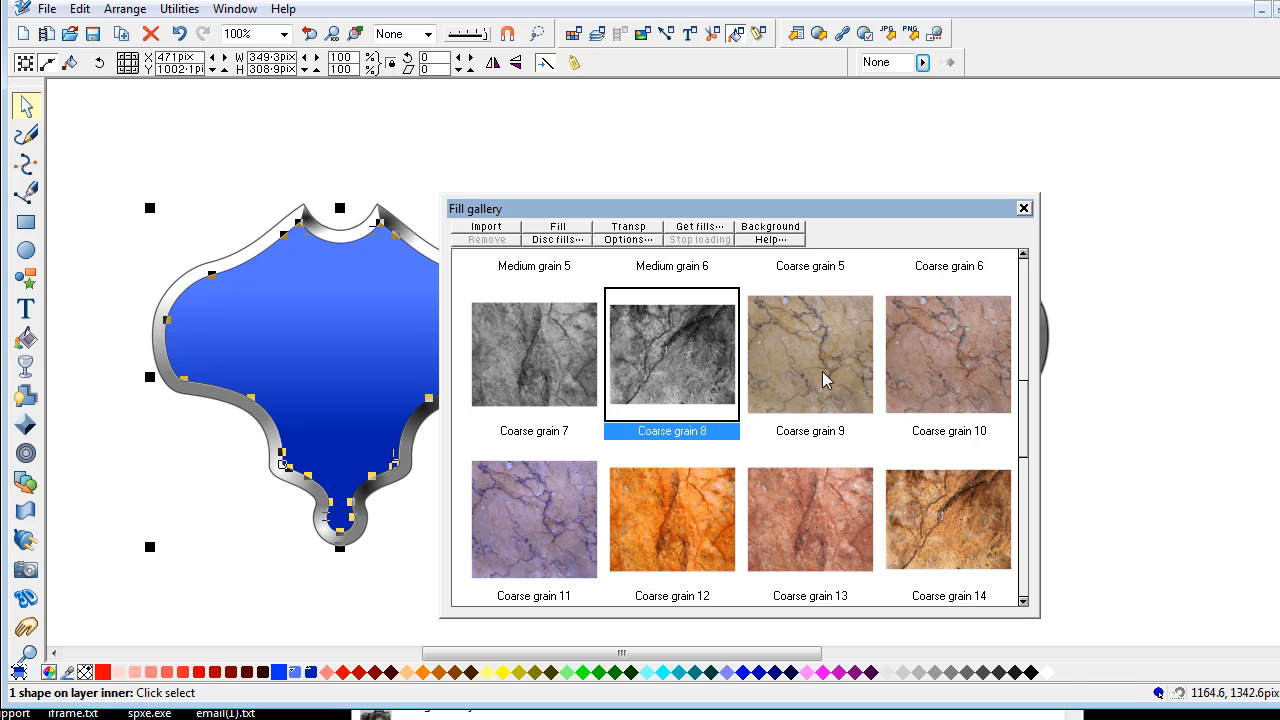
mouse_move(670, 372)
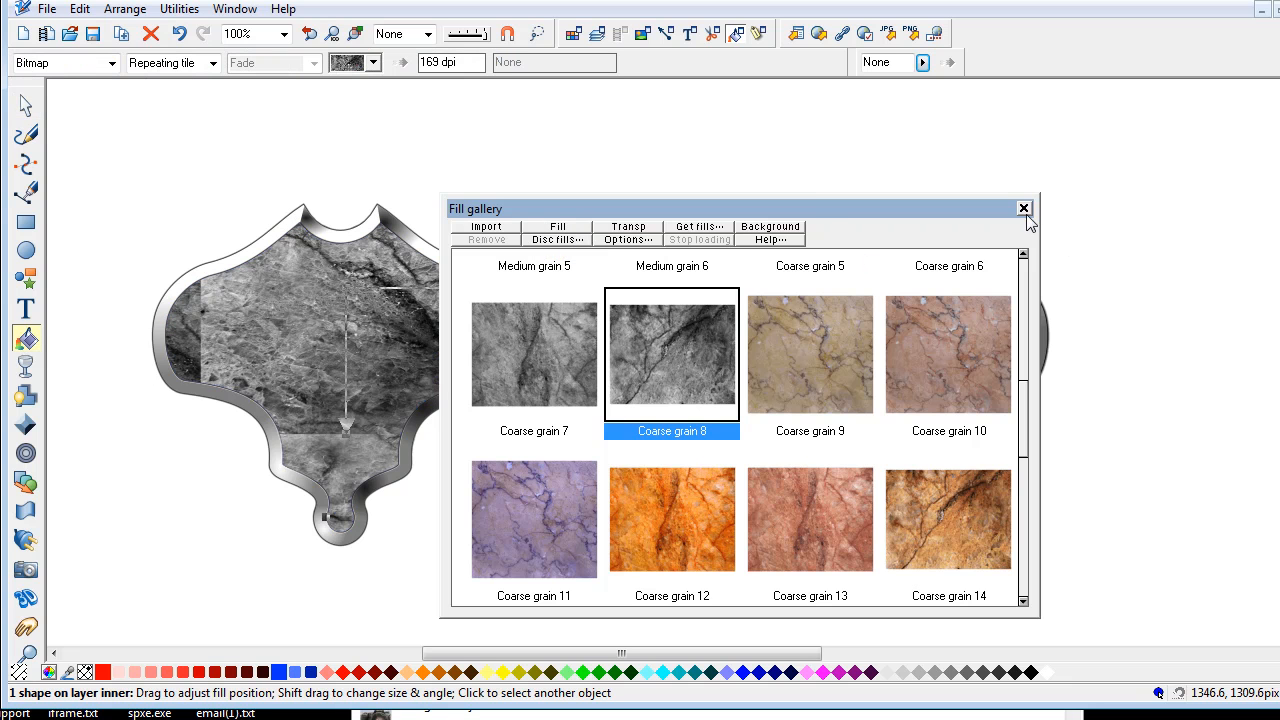
click(1023, 208)
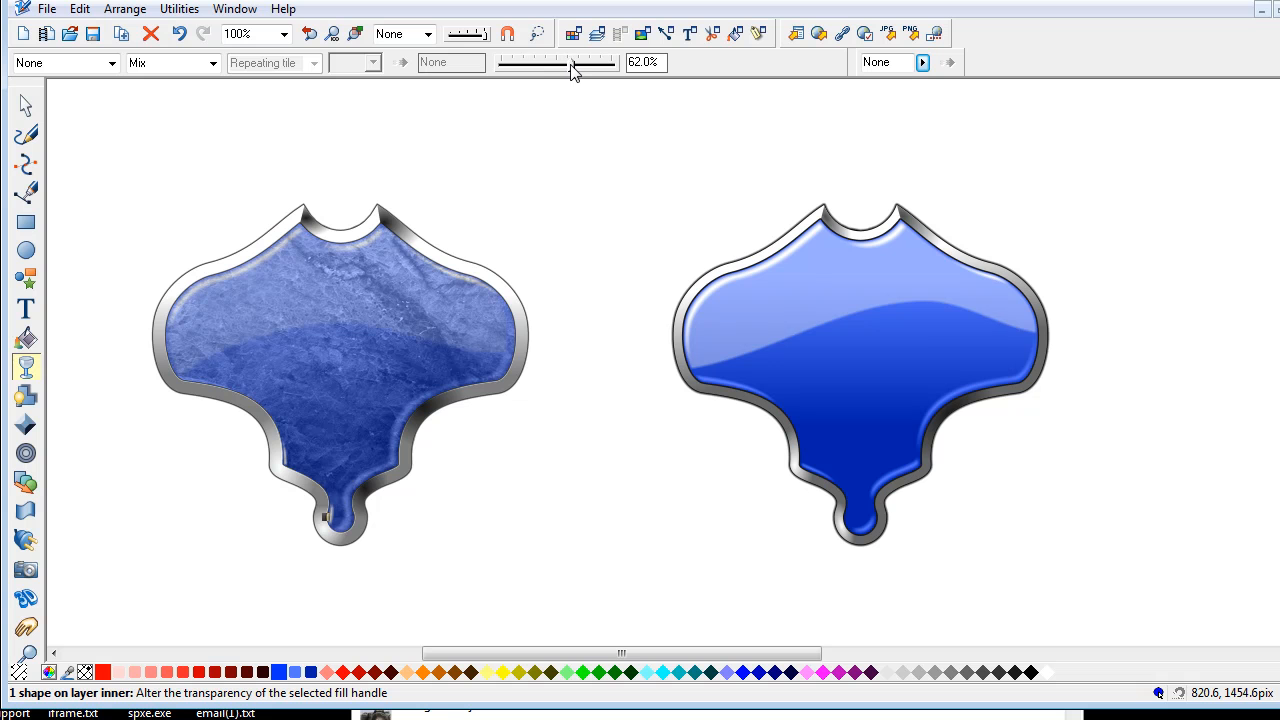
- Adjust the marble fill's Mix transparency slider to 58%
drag(580, 66, 563, 66)
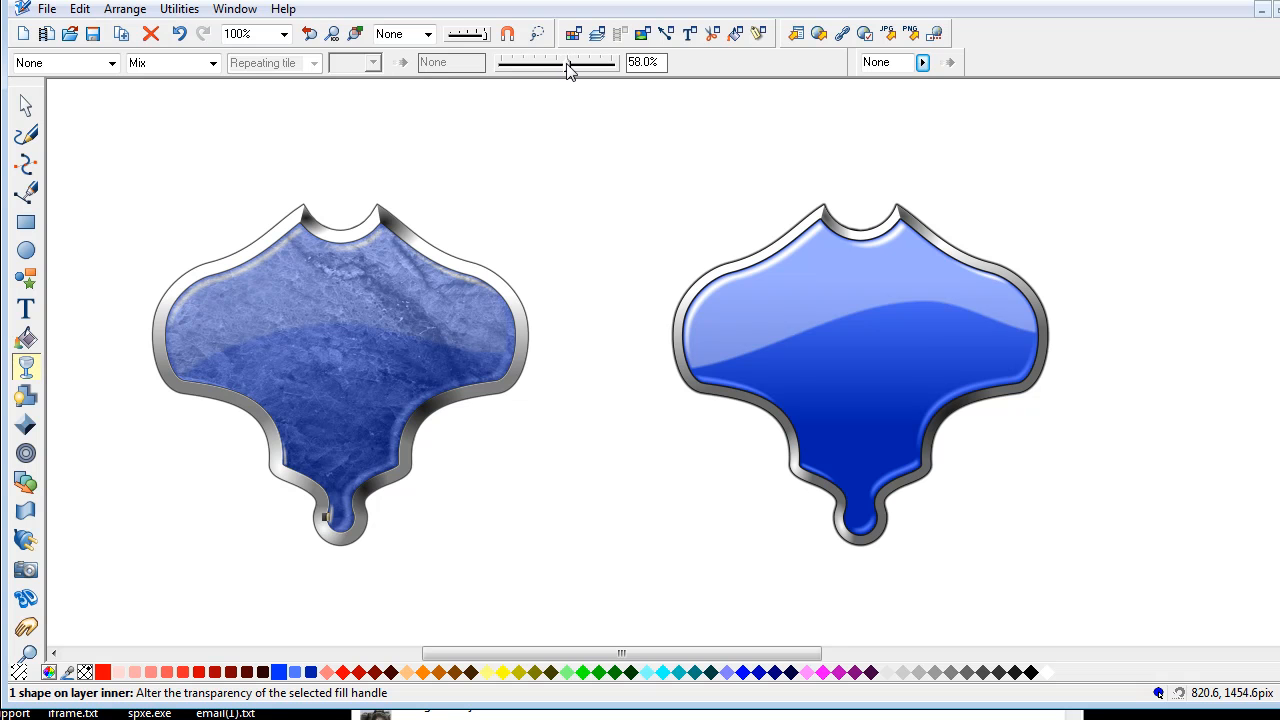
drag(567, 66, 578, 66)
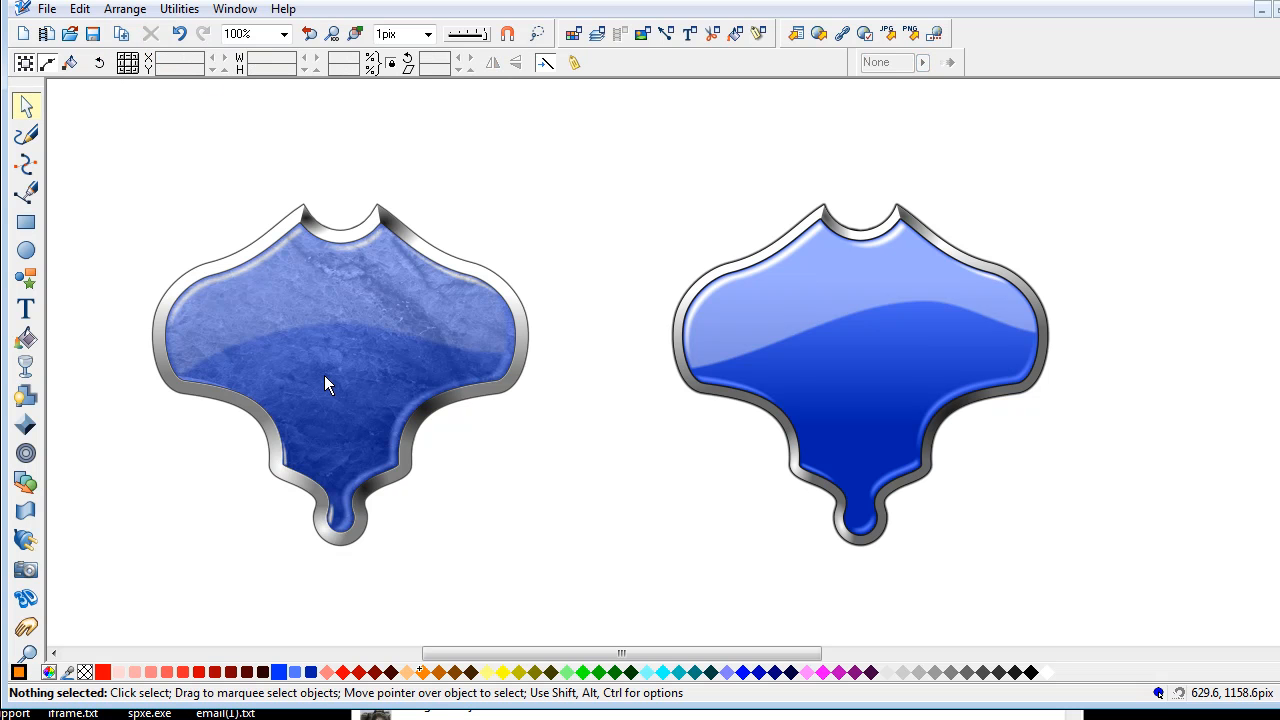
mouse_move(638, 277)
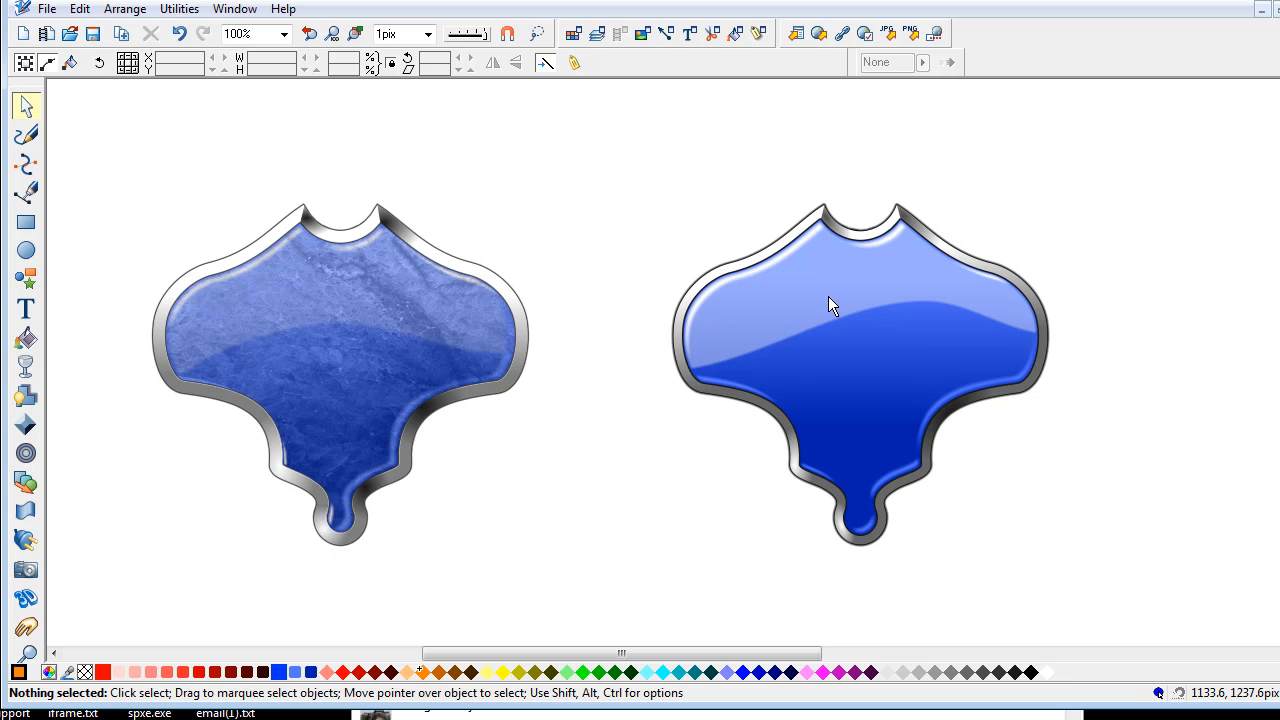
mouse_move(838, 308)
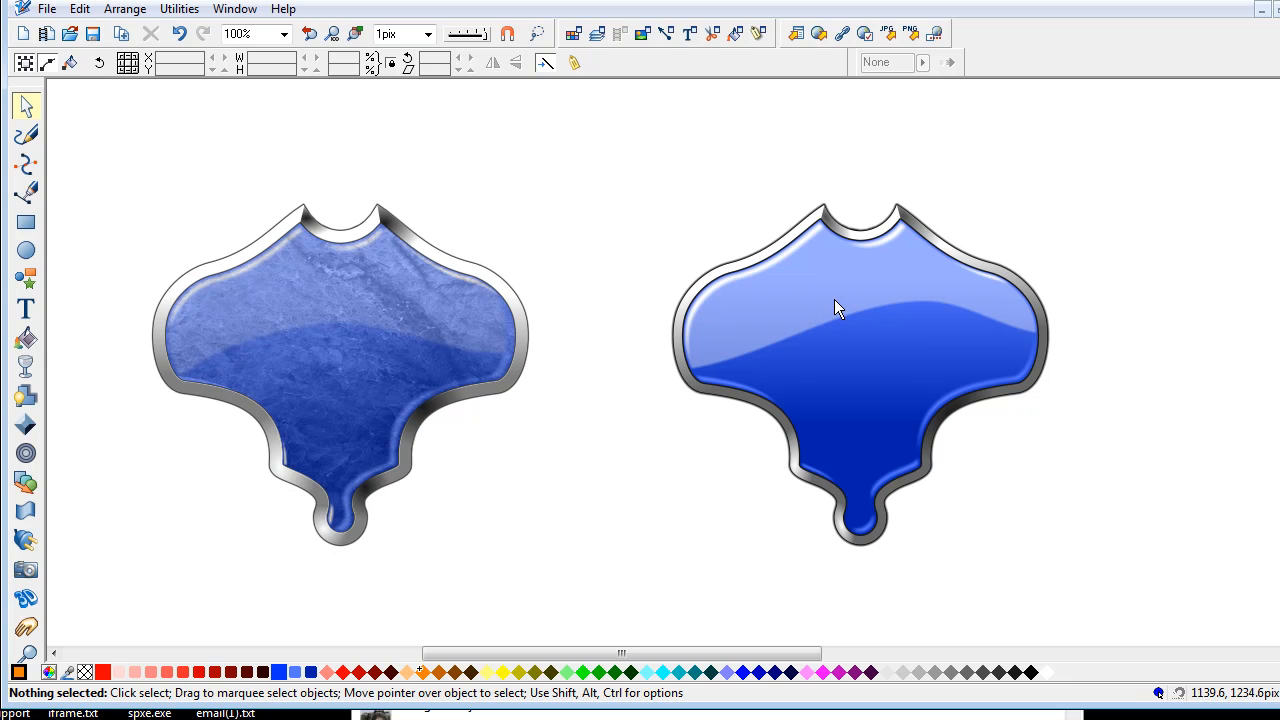
mouse_move(713, 300)
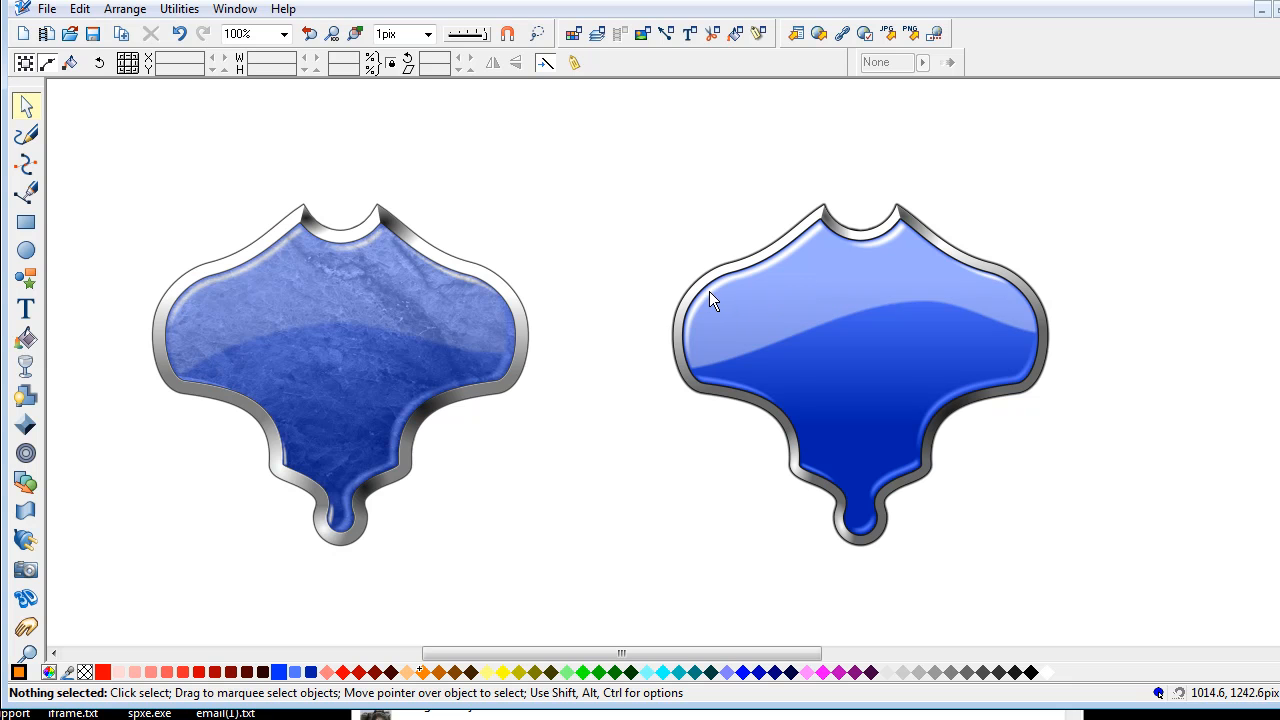
mouse_move(600, 253)
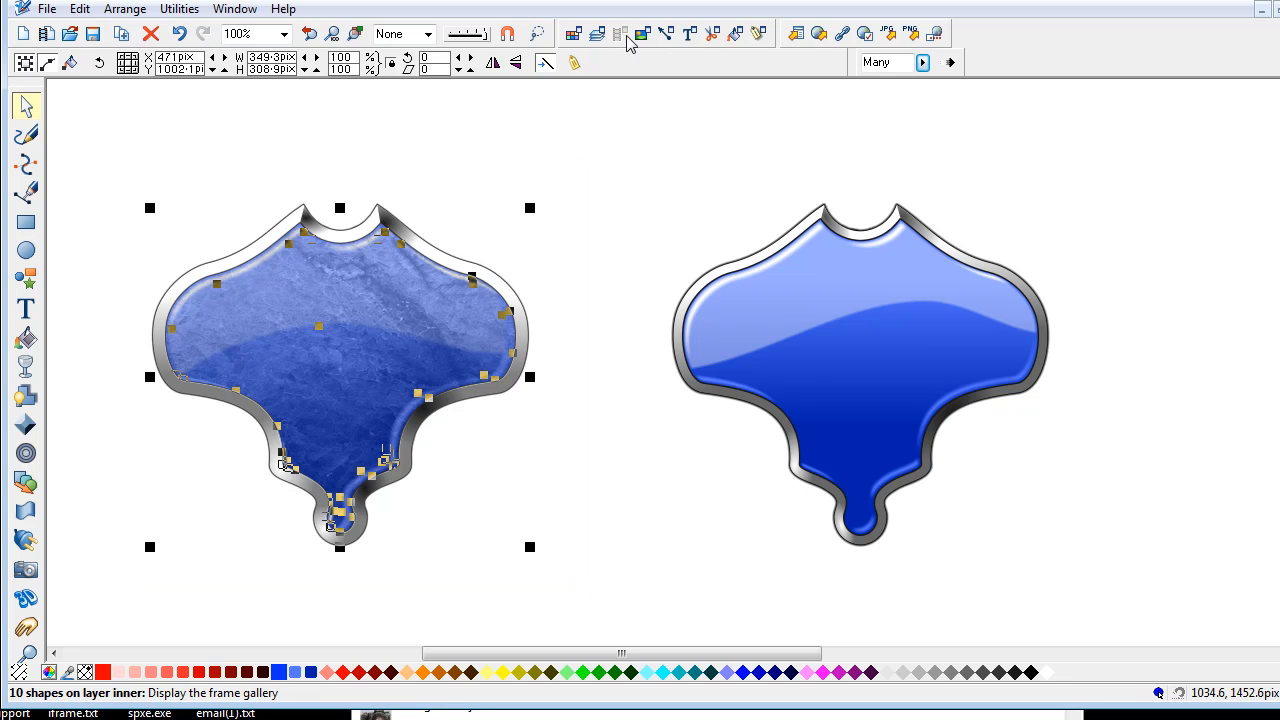
- Show the layer overview listing the inner, mount and Layer 1 layers
click(597, 34)
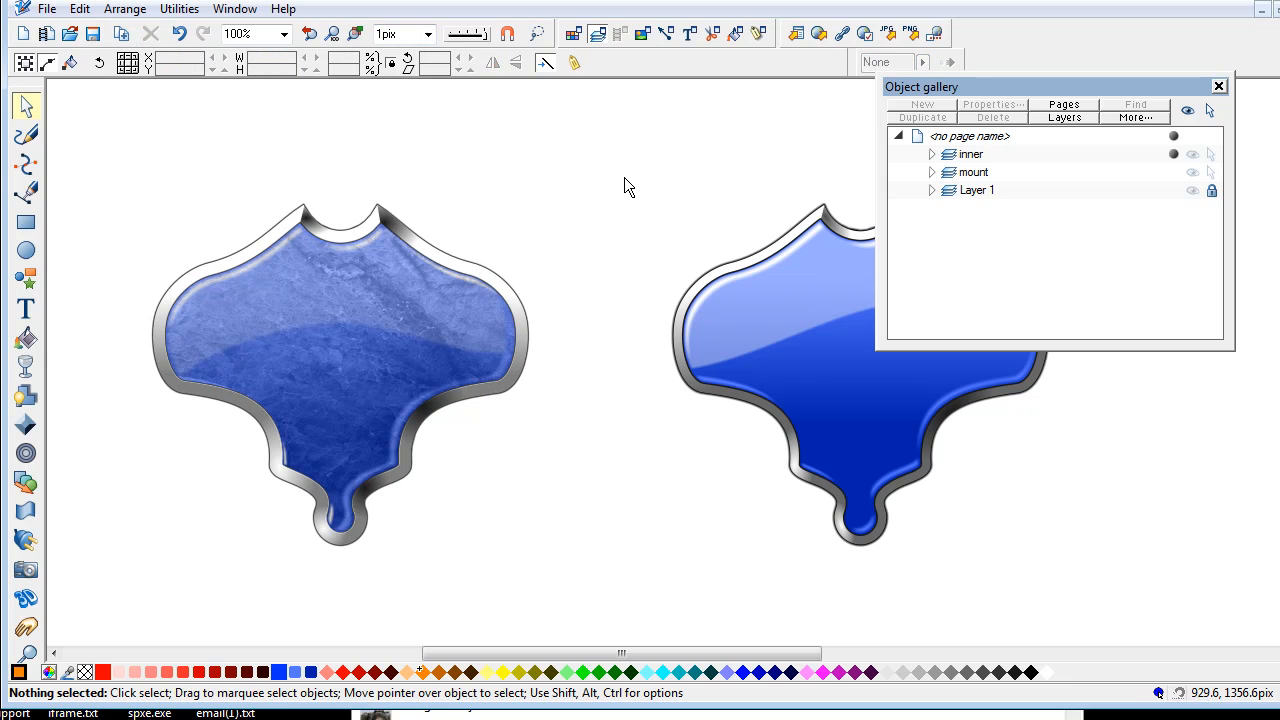
mouse_move(288, 222)
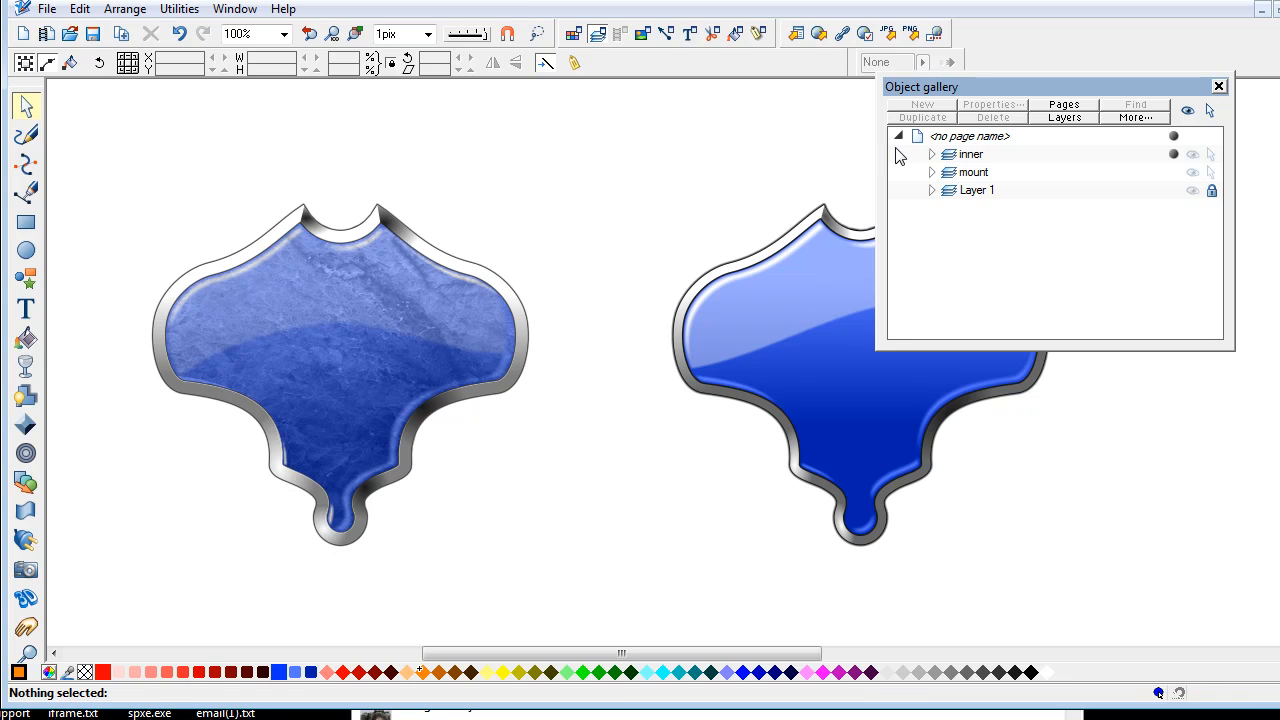
mouse_move(745, 200)
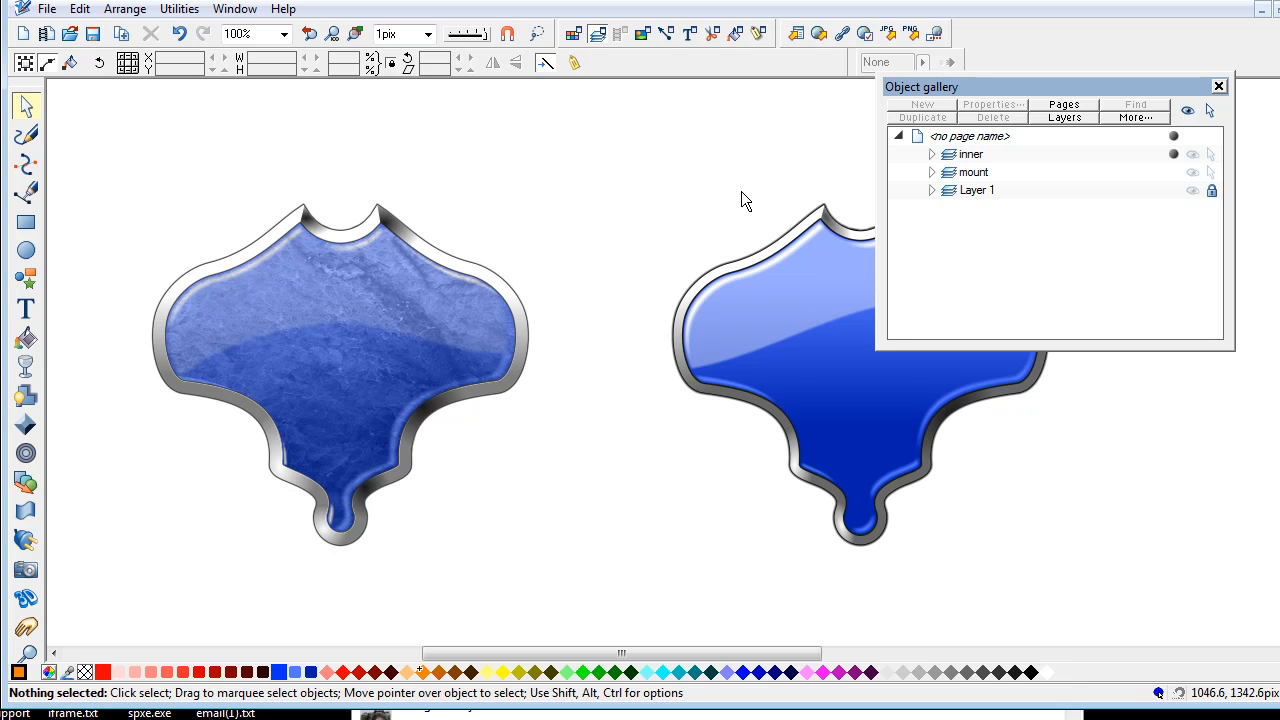
mouse_move(285, 217)
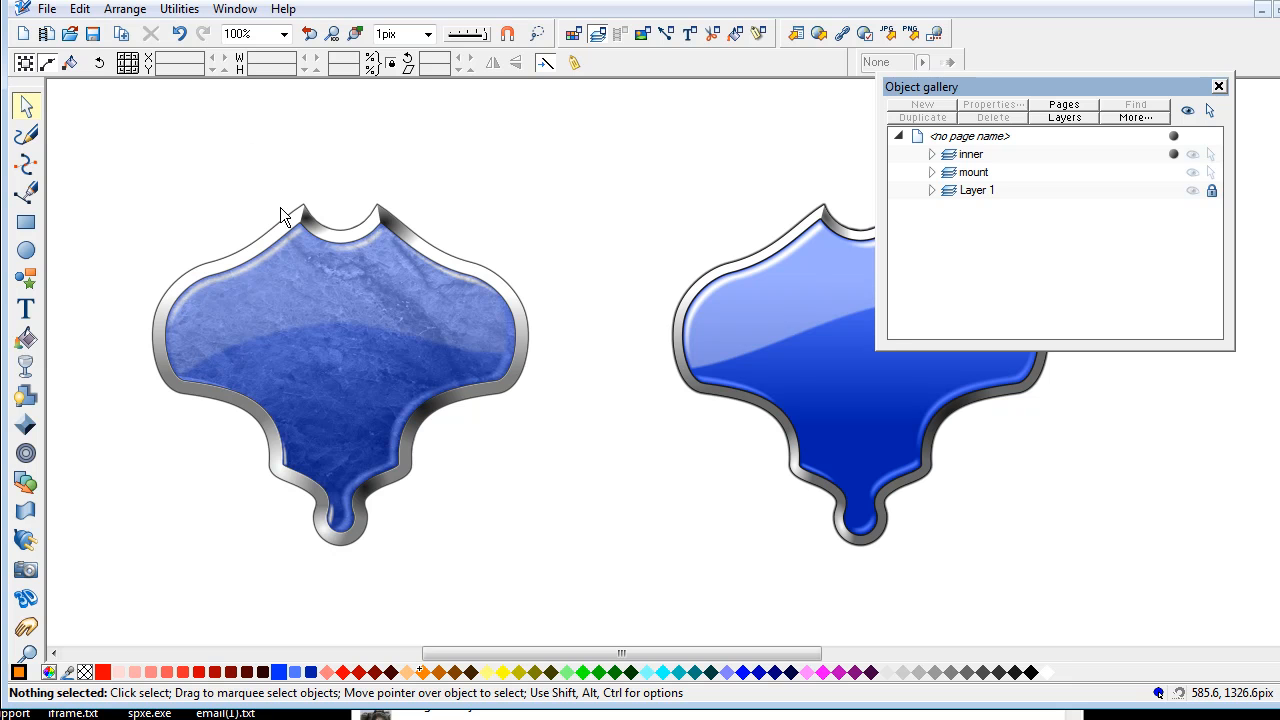
mouse_move(1210, 172)
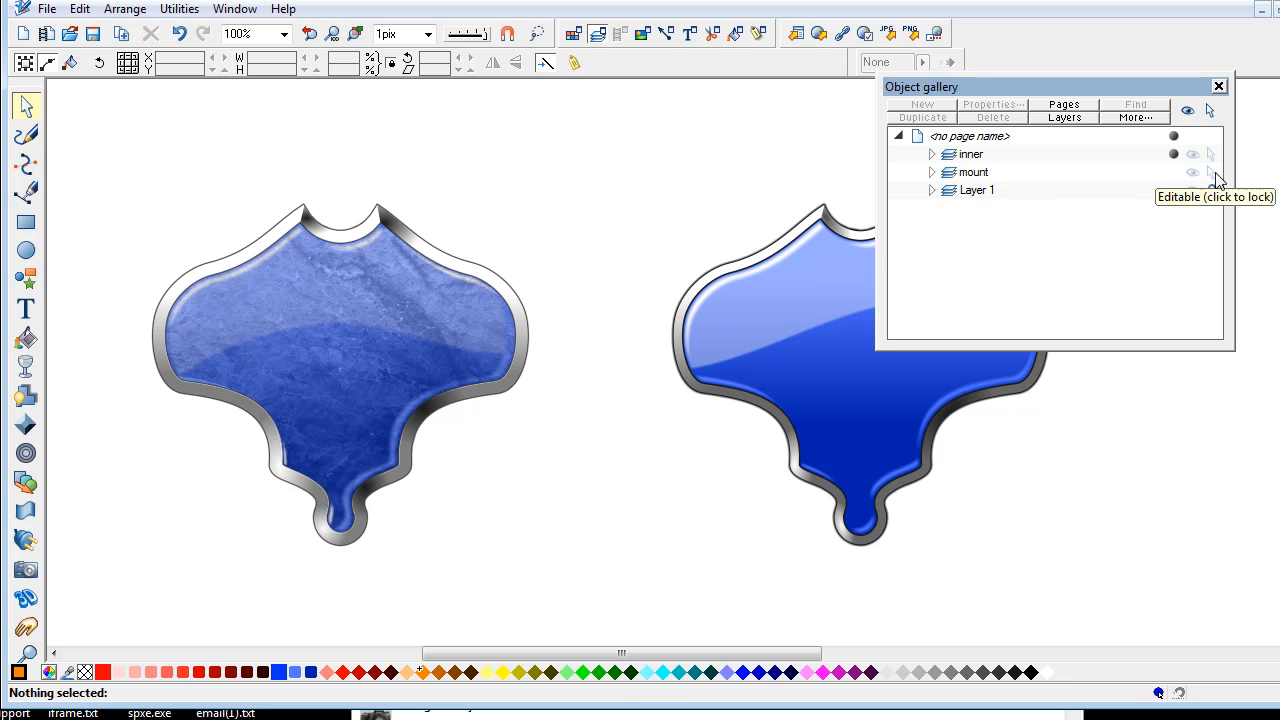
mouse_move(1192, 172)
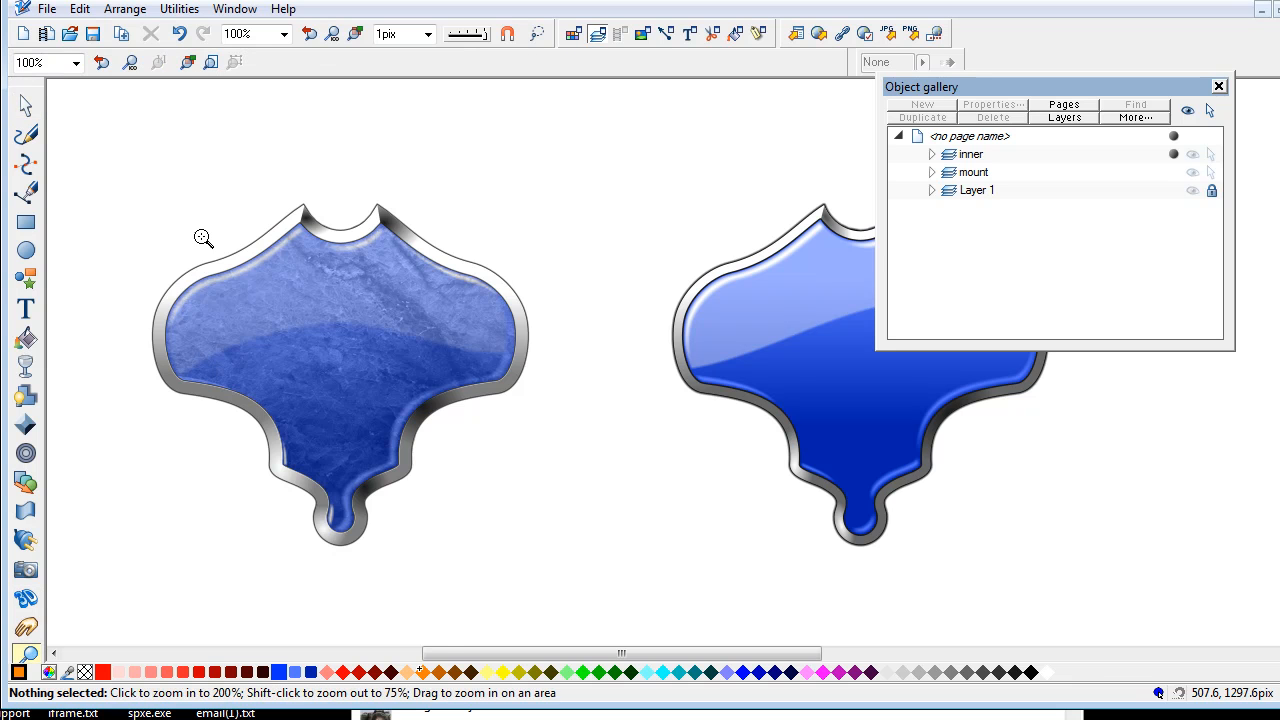
- Zoom in on the left tile, then close the layer overview
click(203, 238)
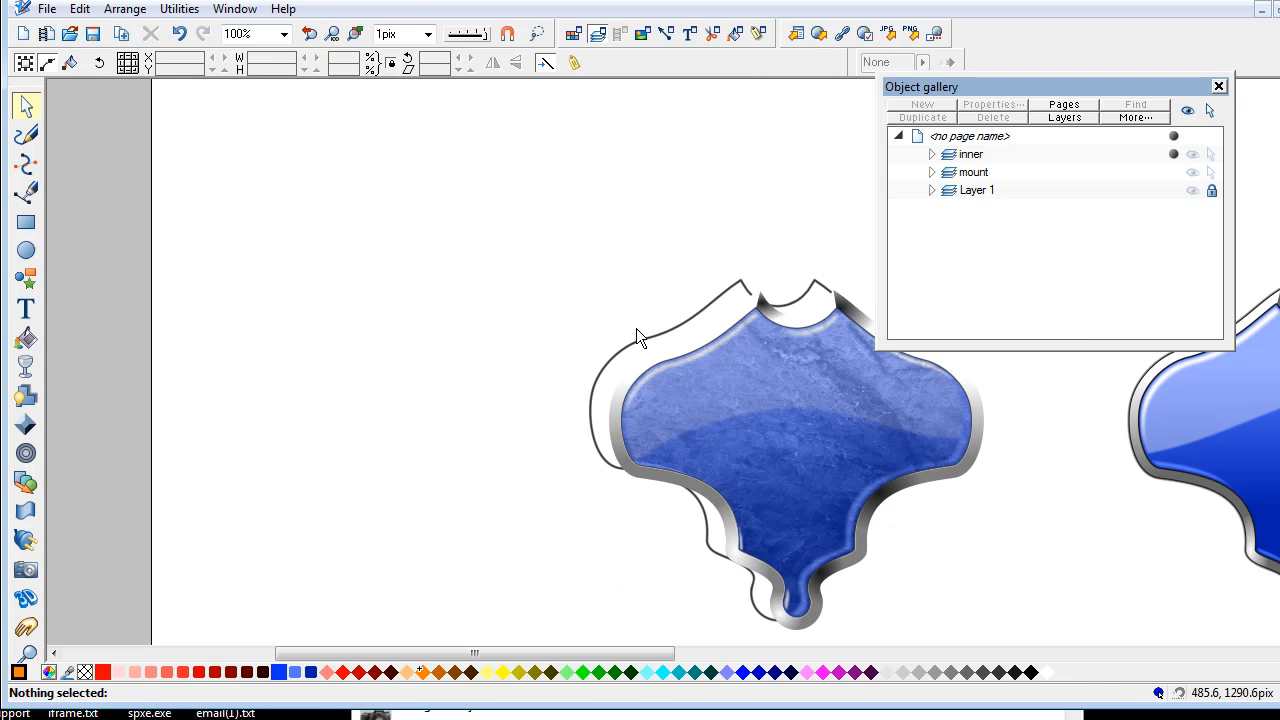
mouse_move(630, 341)
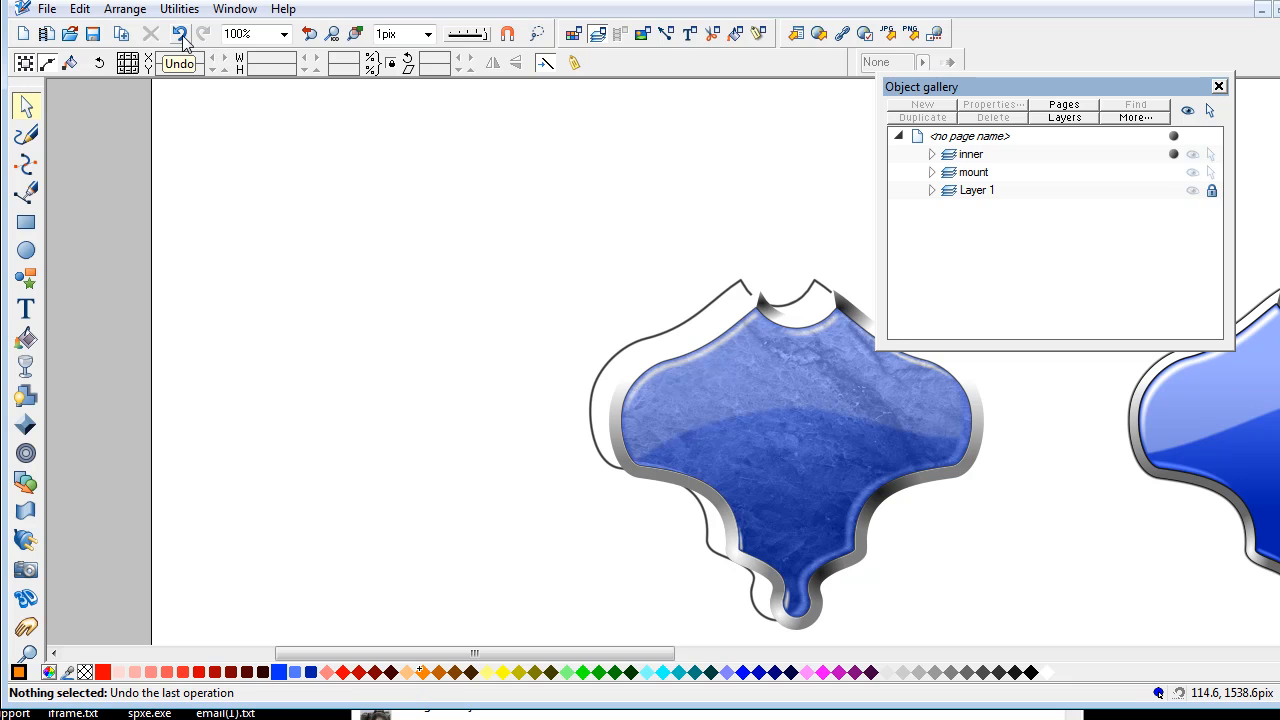
mouse_move(178, 38)
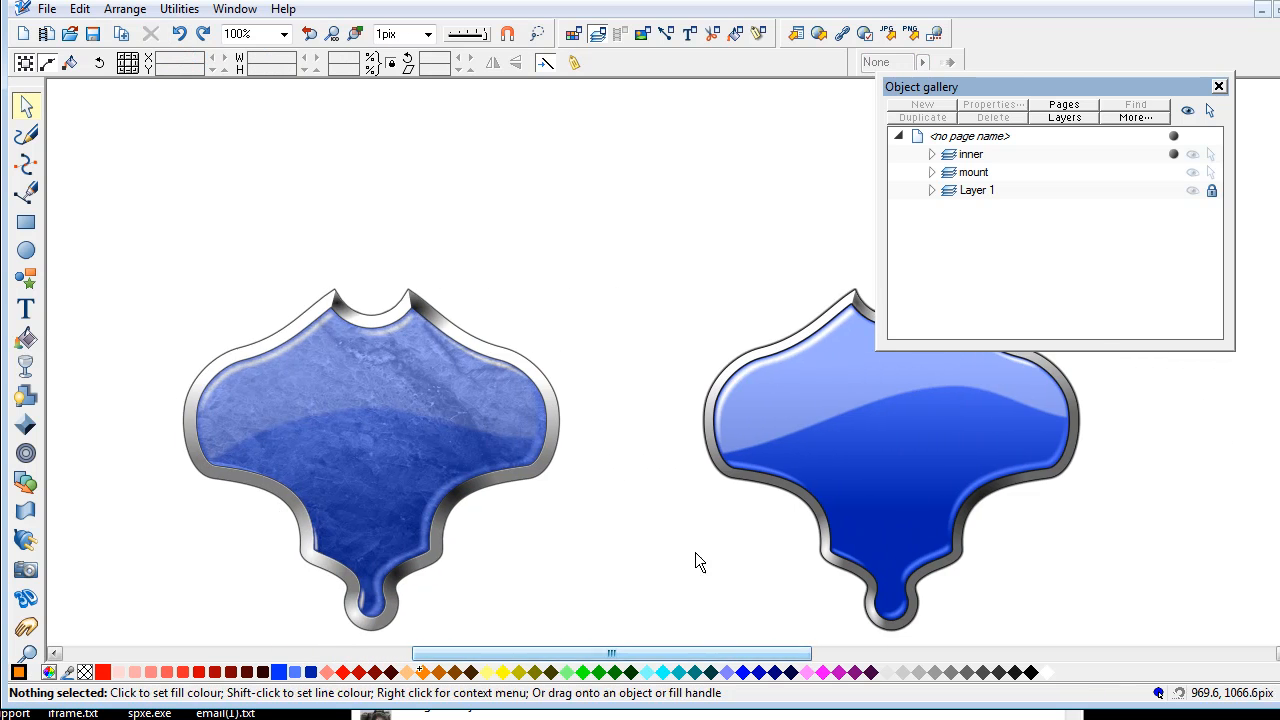
click(1218, 86)
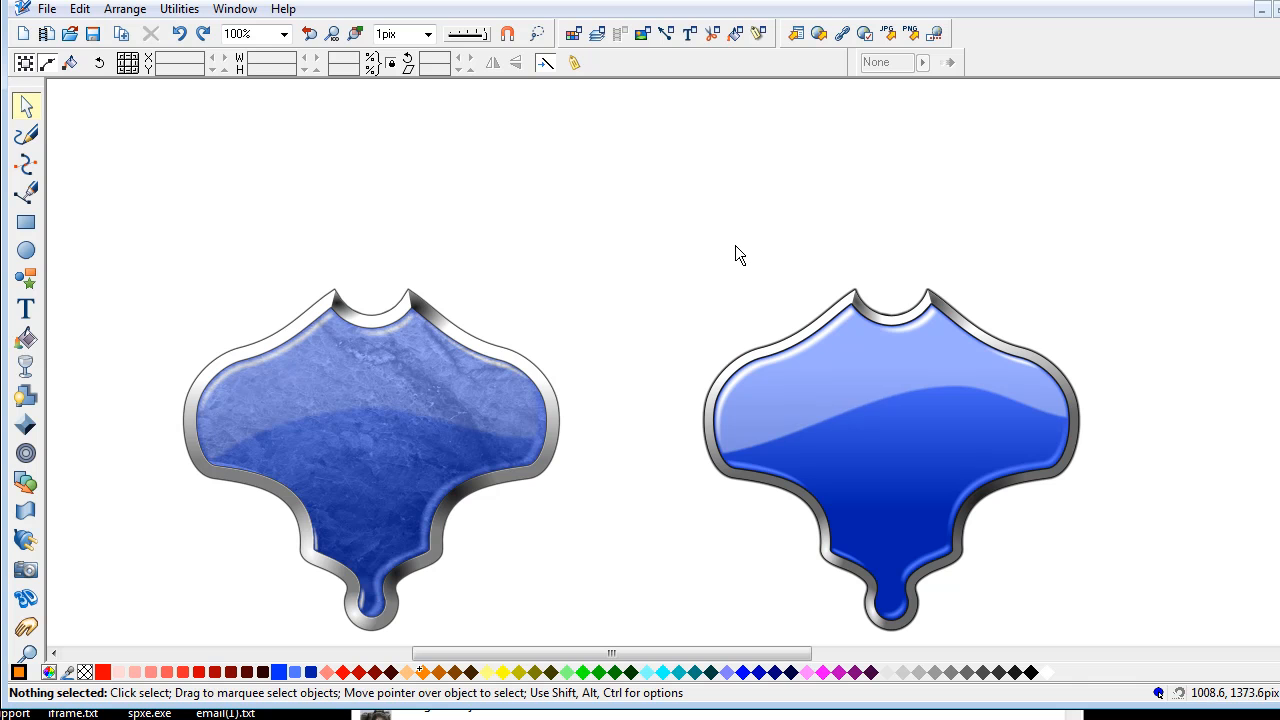